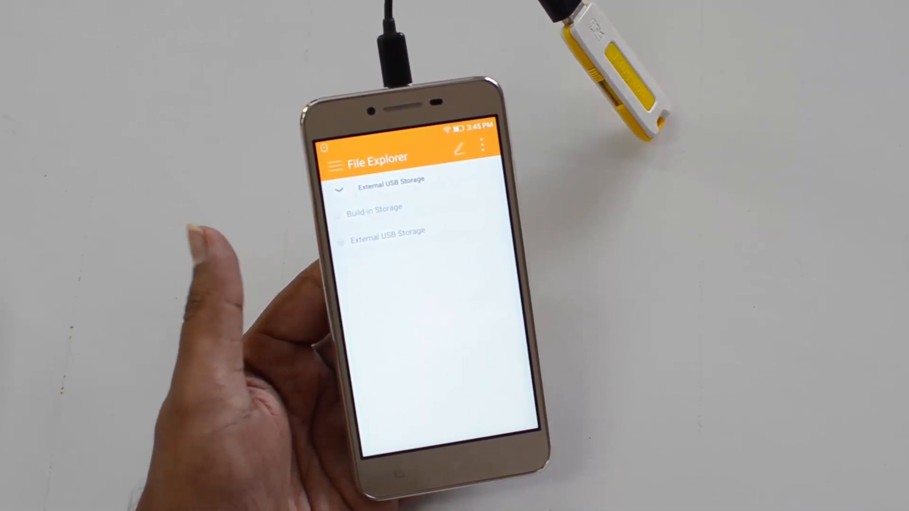
Step: Open External USB Storage to list its Android and LOST.DIR folders
click(389, 232)
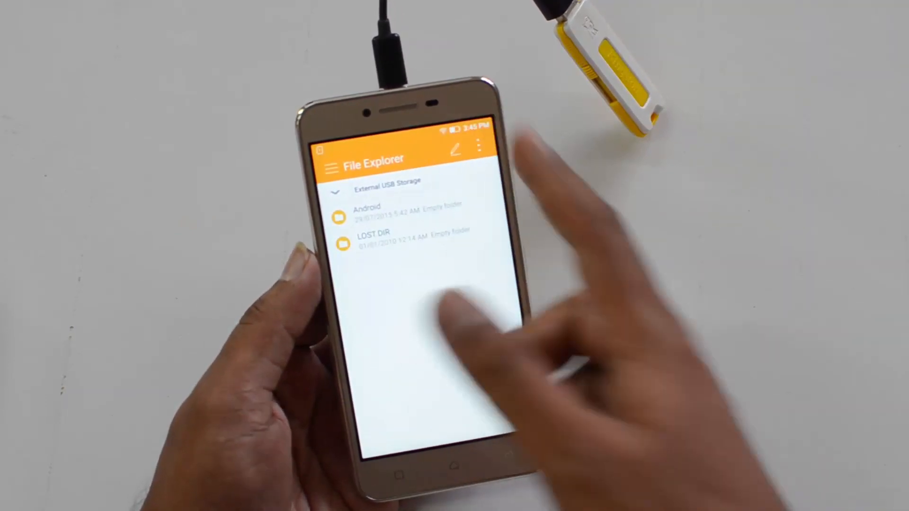